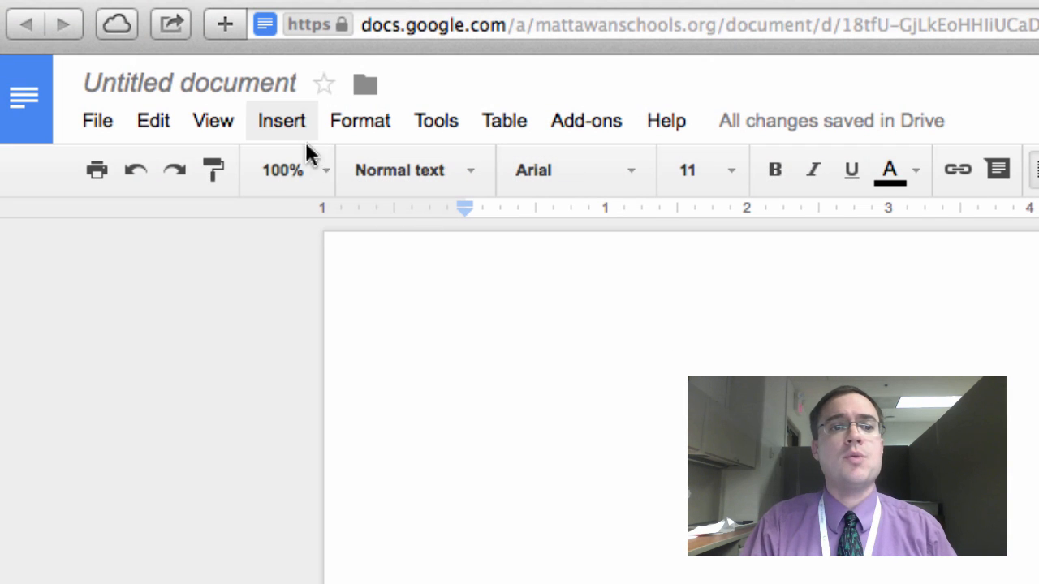
- Insert a new empty equation into the blank document from the Insert menu
{"action": "left_click", "coordinate": [281, 120]}
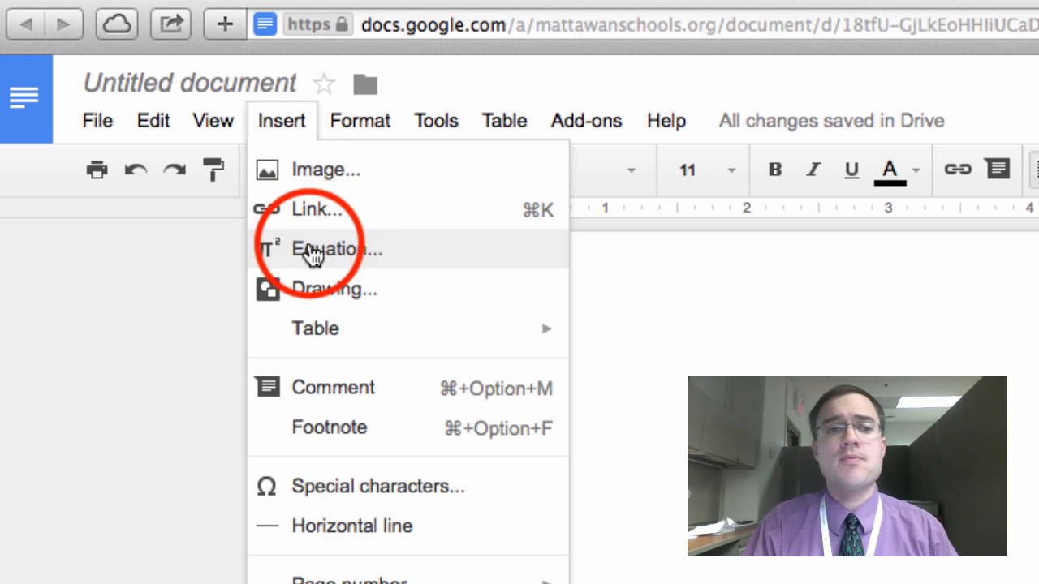
{"action": "left_click", "coordinate": [335, 249]}
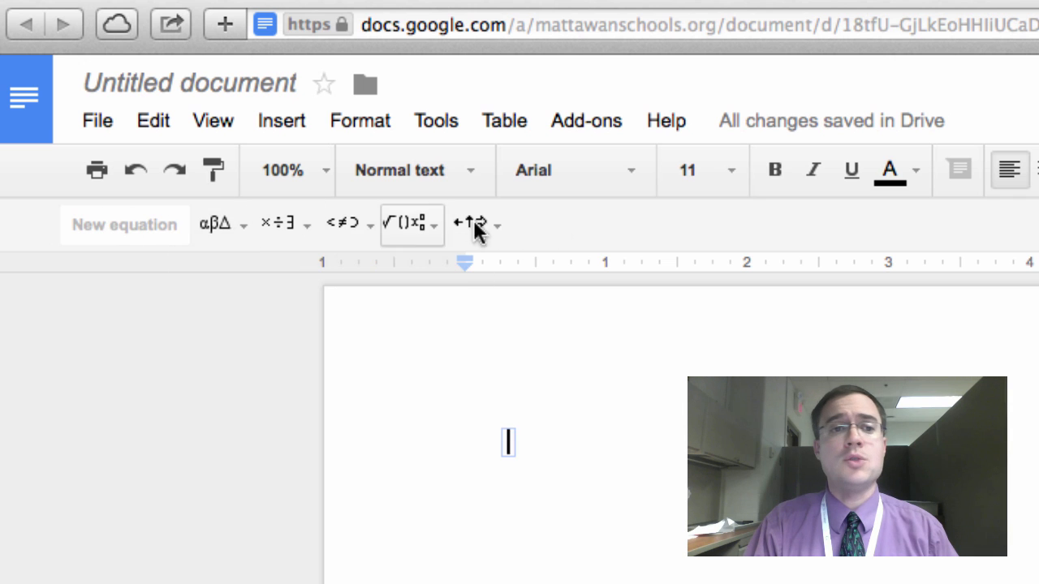
{"action": "mouse_move", "coordinate": [220, 224]}
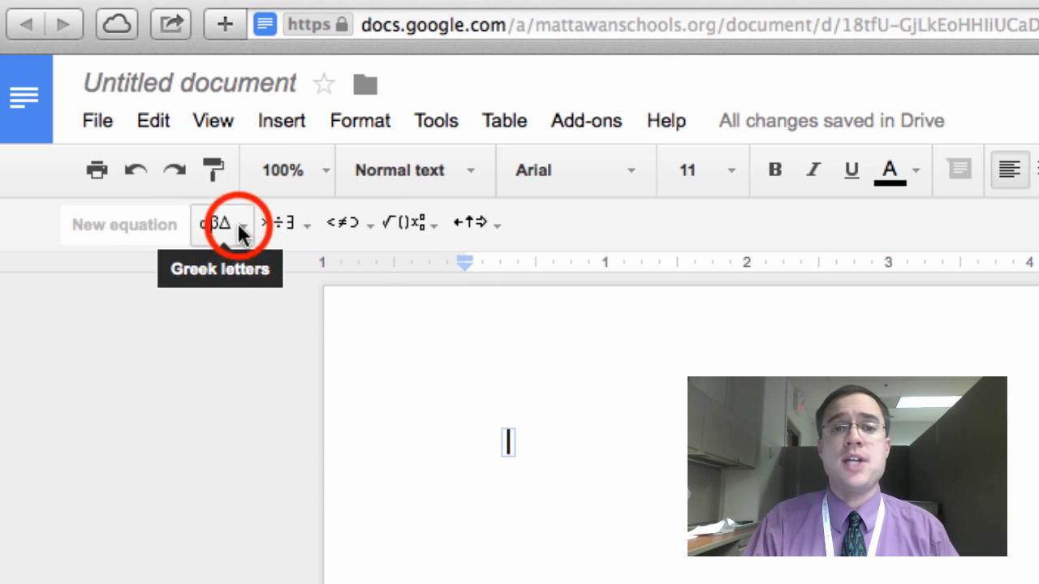
{"action": "left_click", "coordinate": [301, 224]}
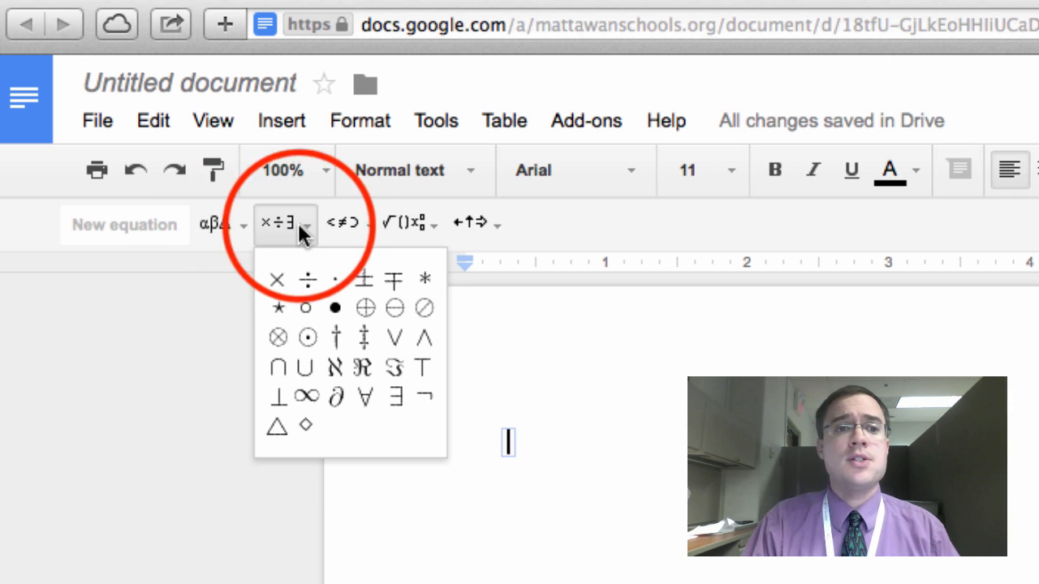
{"action": "left_click", "coordinate": [284, 224]}
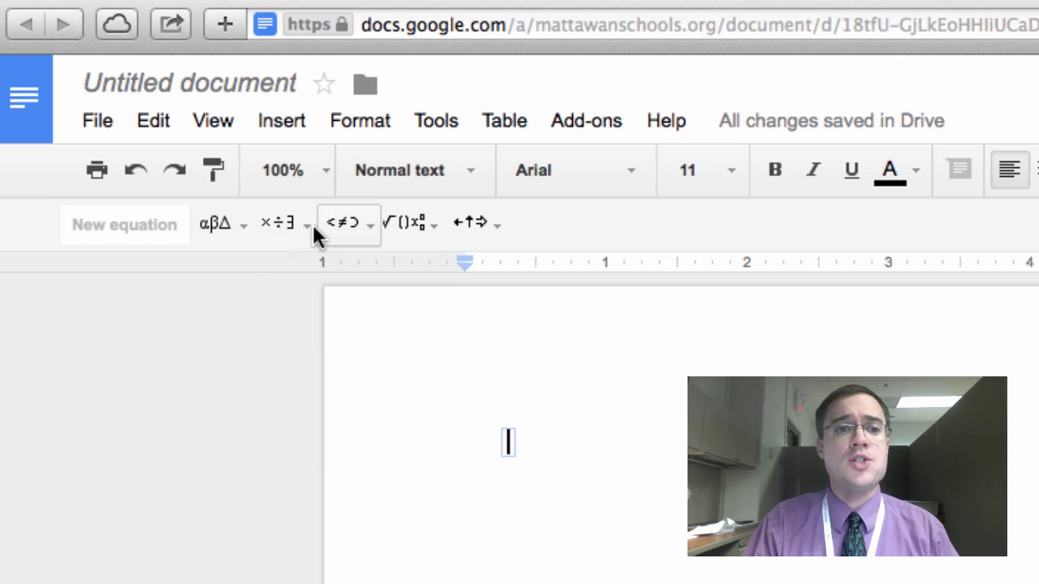
{"action": "mouse_move", "coordinate": [406, 227]}
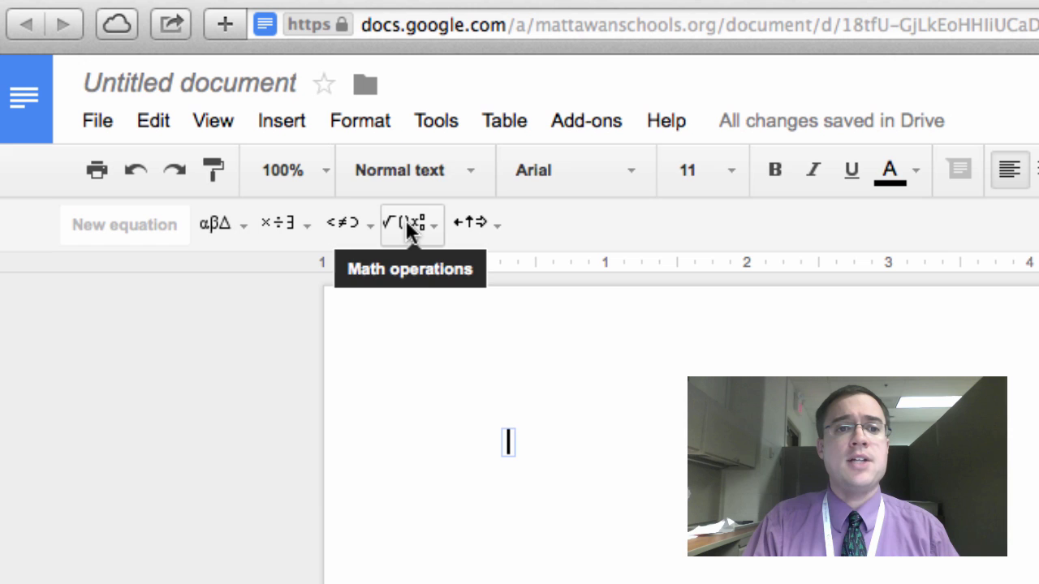
{"action": "left_click", "coordinate": [406, 224]}
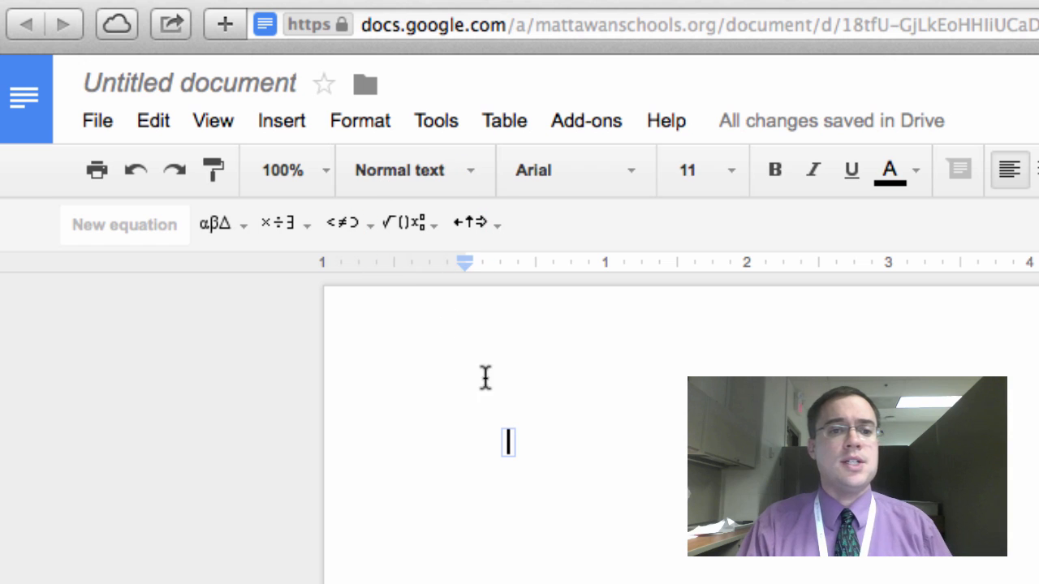
{"action": "mouse_move", "coordinate": [410, 224]}
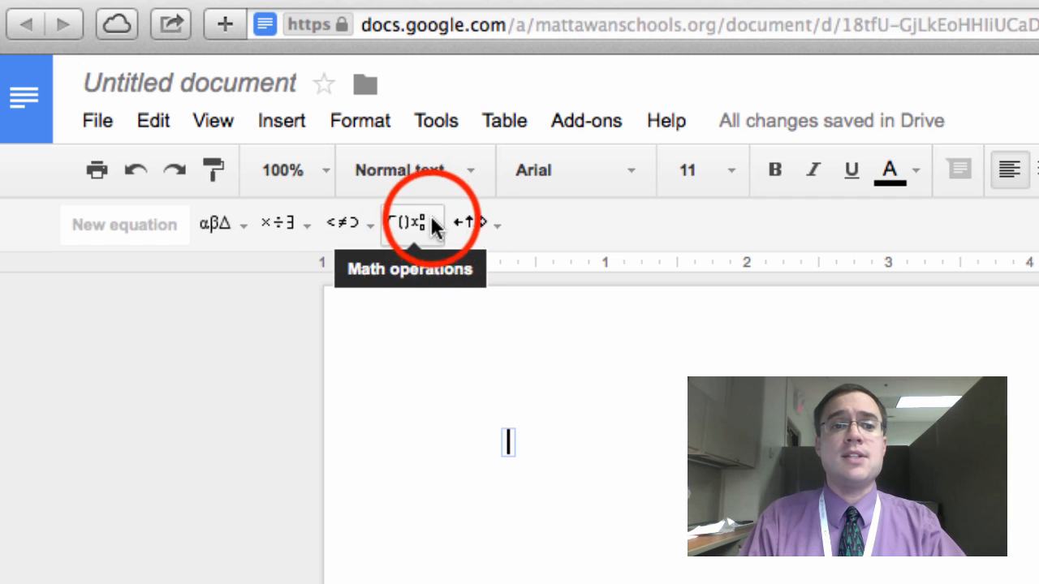
- Build x to the fourth power with the superscript template, then start typing y=mx below it
{"action": "left_click", "coordinate": [412, 224]}
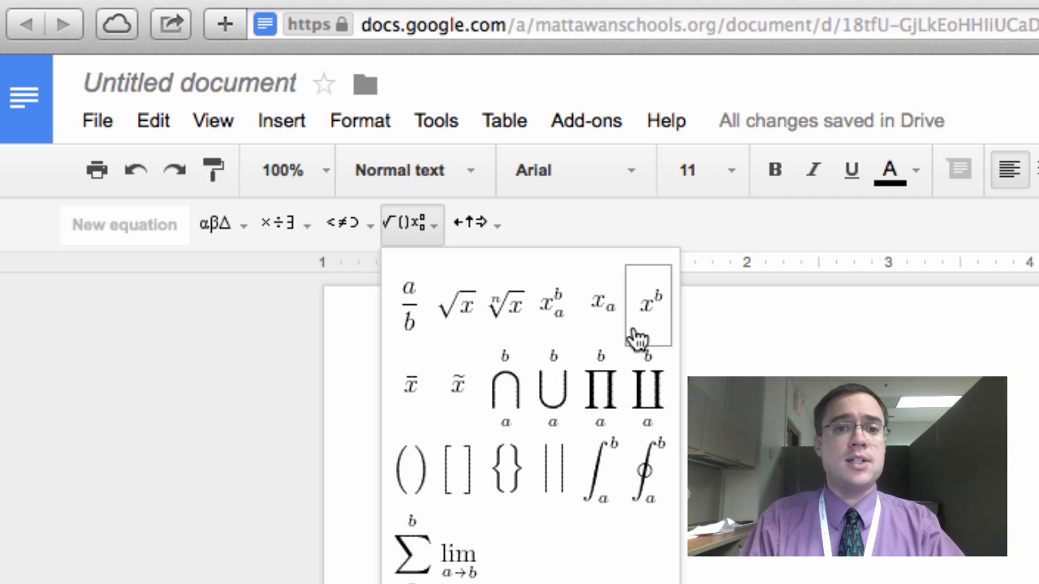
{"action": "mouse_move", "coordinate": [653, 304]}
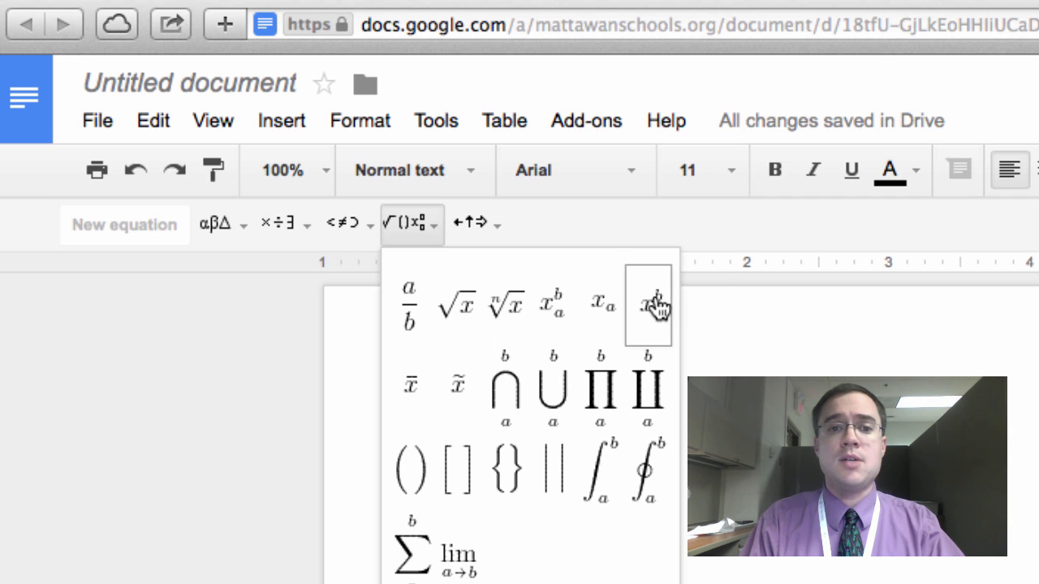
{"action": "left_click", "coordinate": [649, 305]}
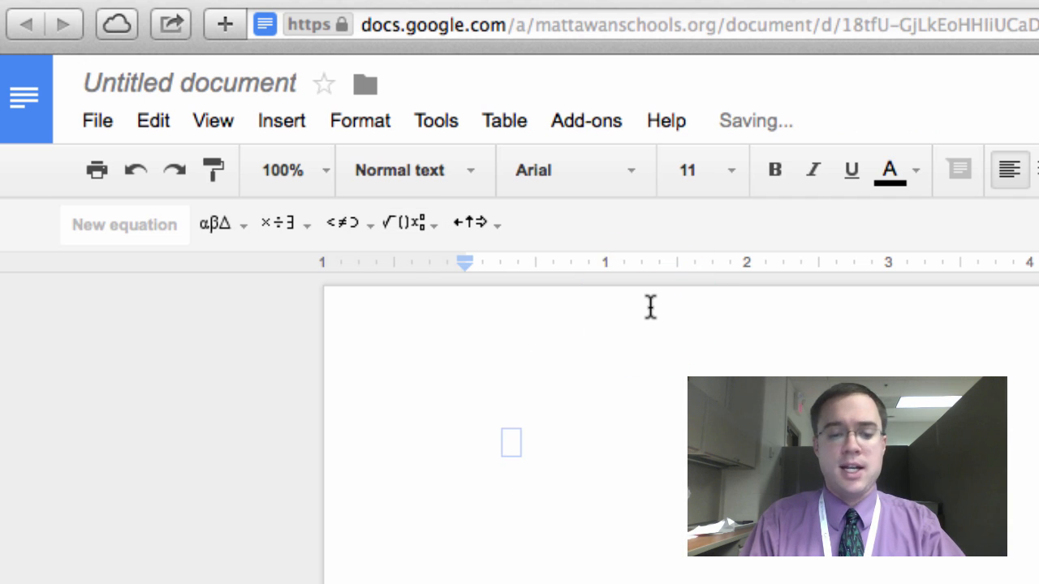
{"action": "type", "text": "x"}
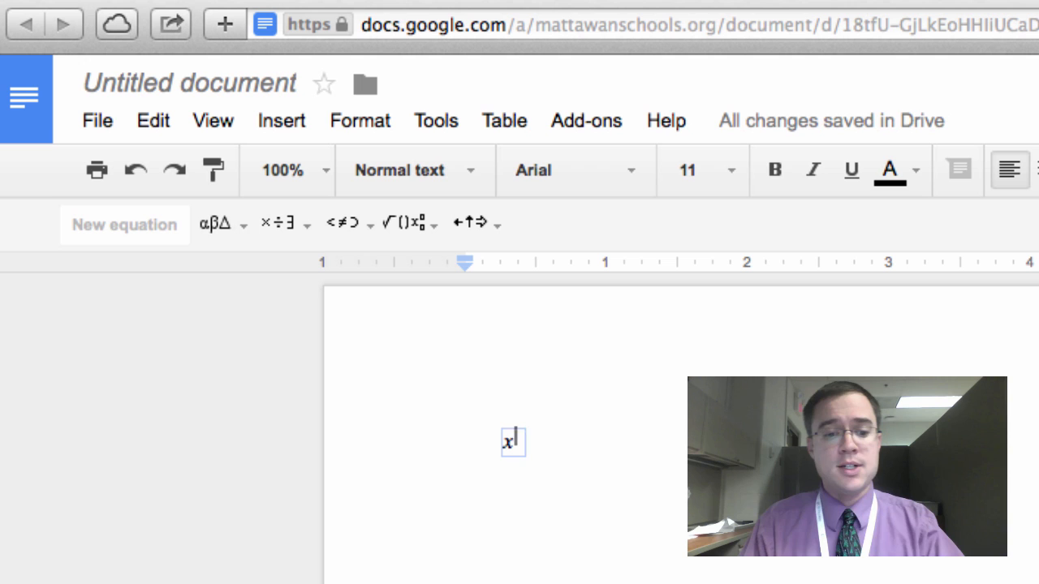
{"action": "type", "text": "4"}
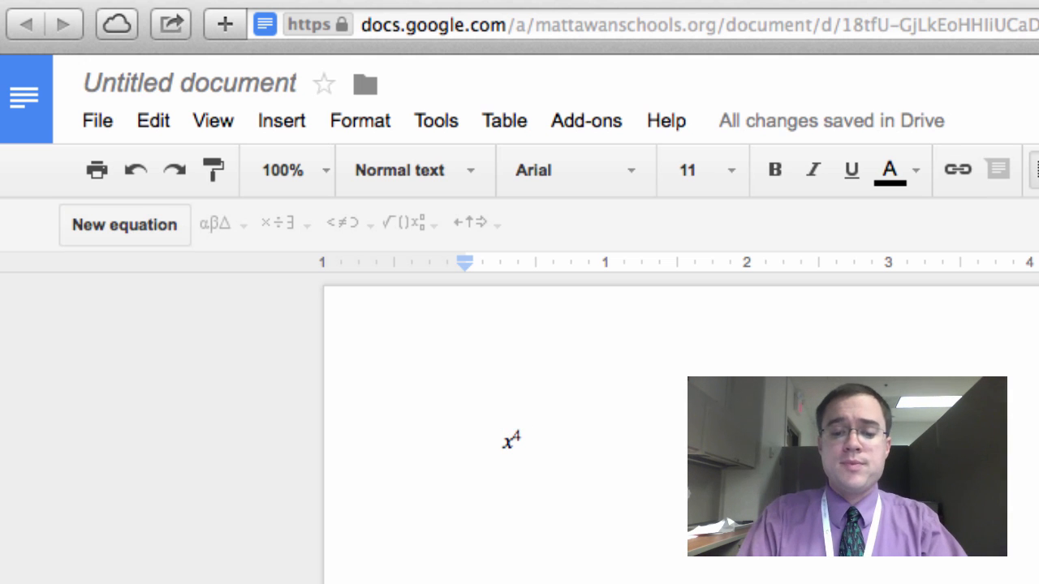
{"action": "type", "text": "y=mx"}
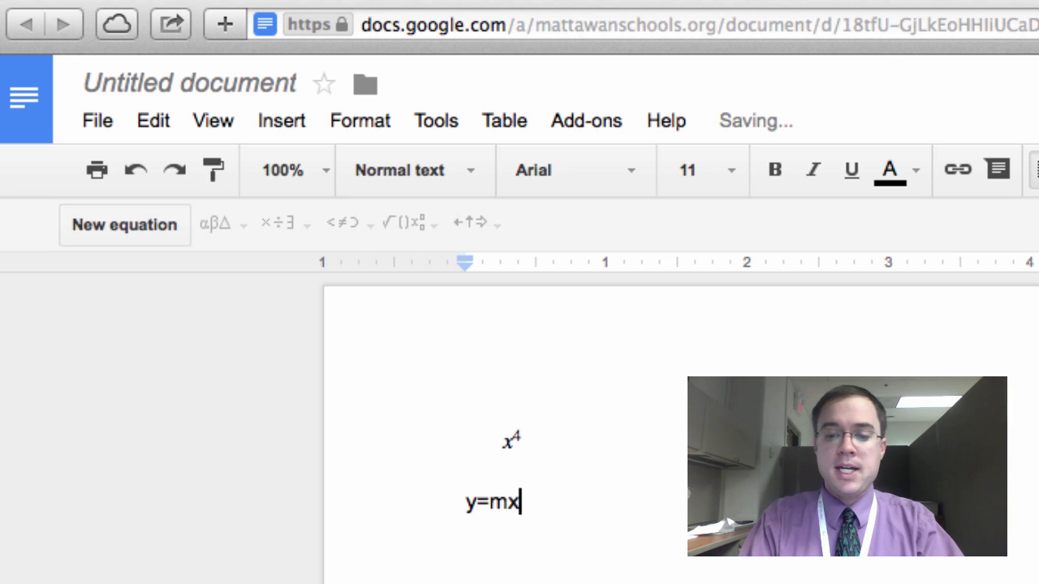
- Write y = ¾x + 4 using the fraction template for 3 over 4
{"action": "type", "text": "+b"}
{"action": "type", "text": "y"}
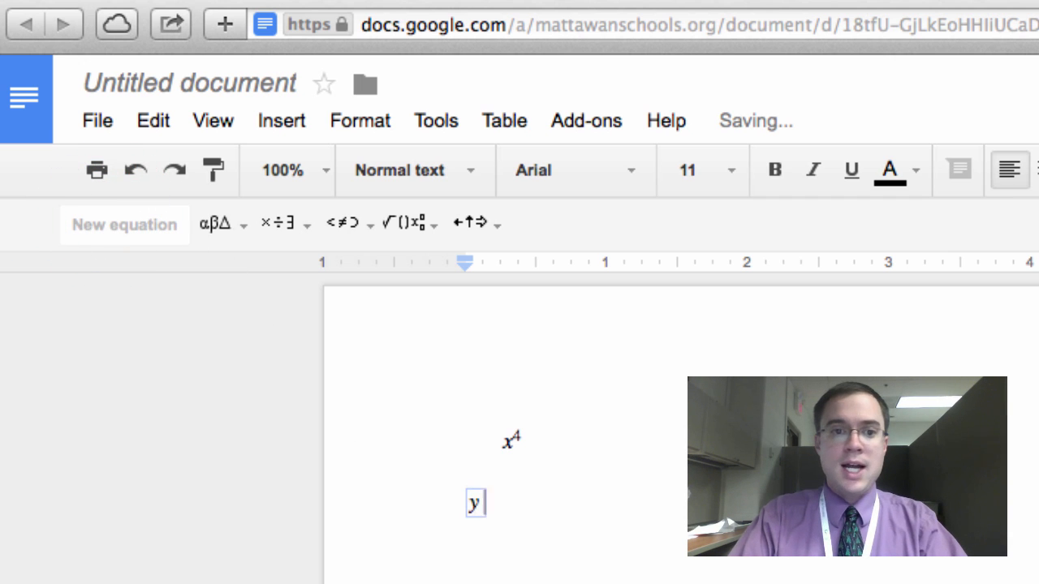
{"action": "type", "text": "="}
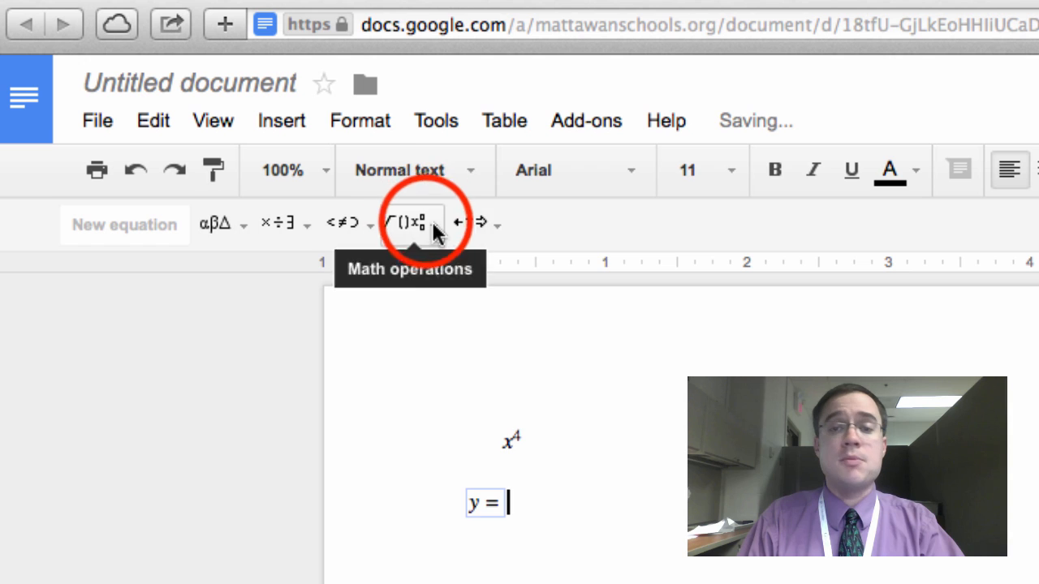
{"action": "left_click", "coordinate": [412, 224]}
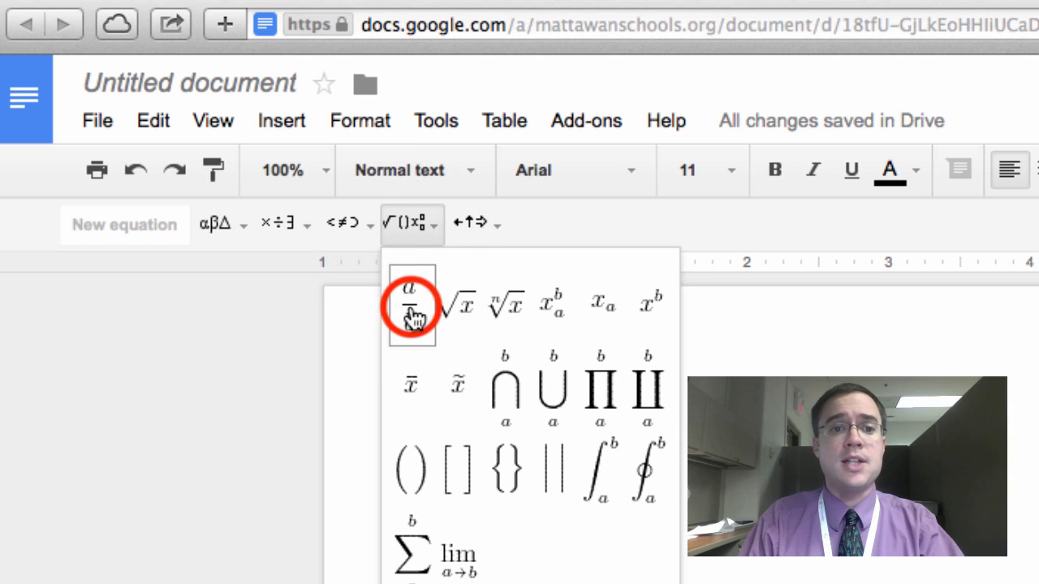
{"action": "left_click", "coordinate": [411, 307]}
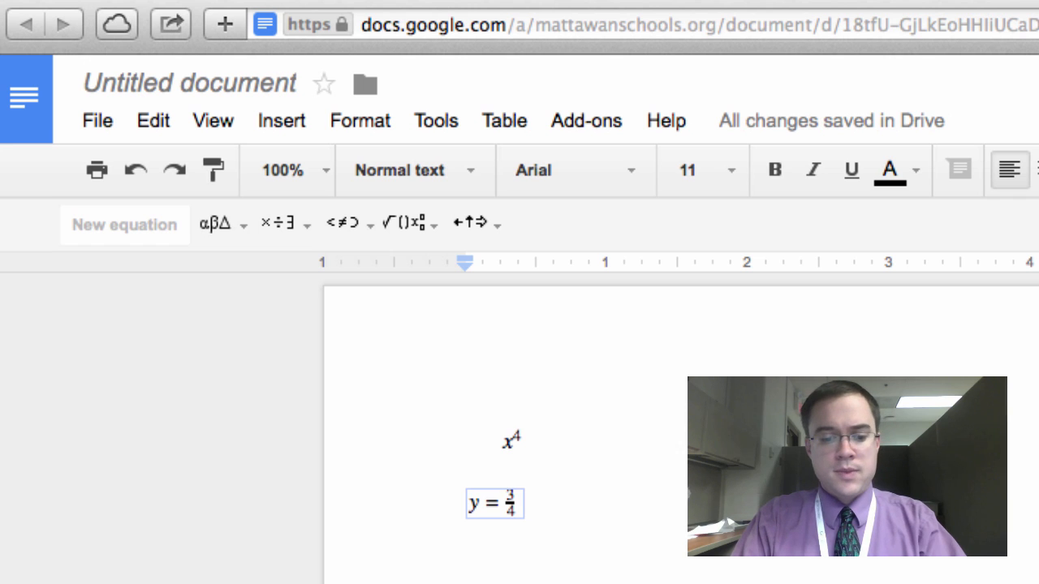
{"action": "type", "text": "x +"}
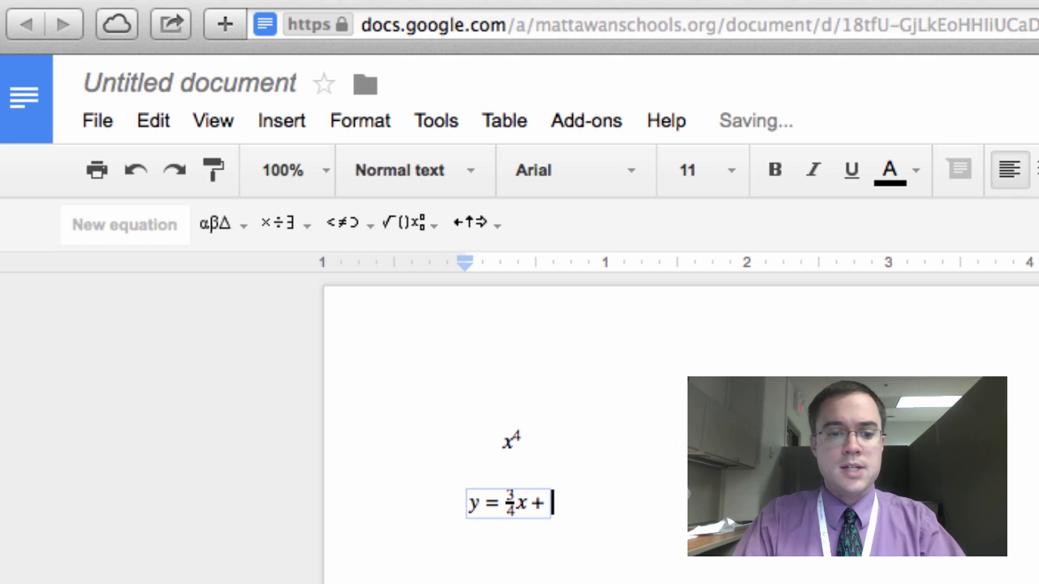
{"action": "type", "text": "4"}
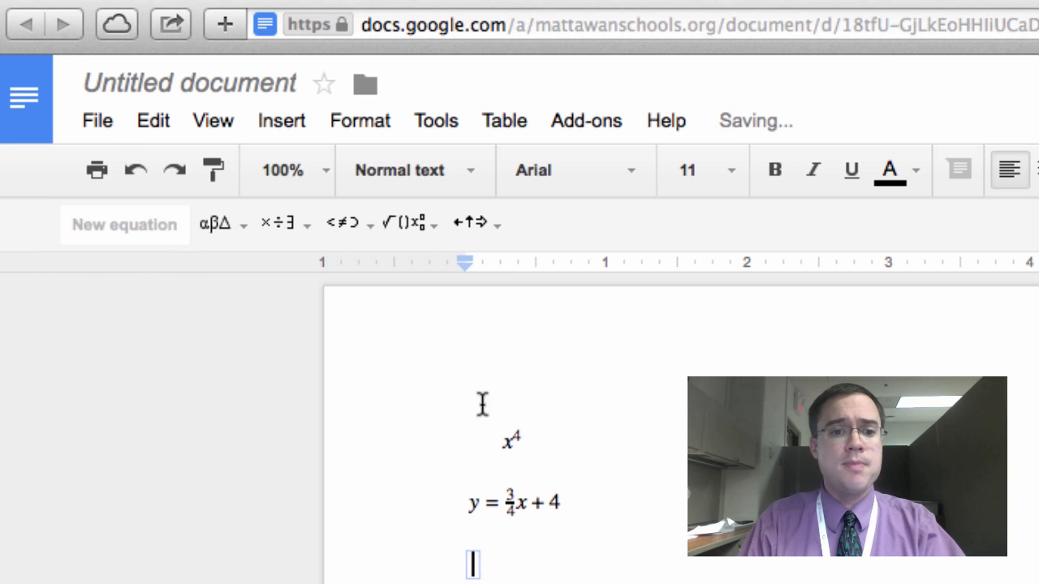
- Start the third equation with h(z) = followed by a square root template
{"action": "type", "text": "h"}
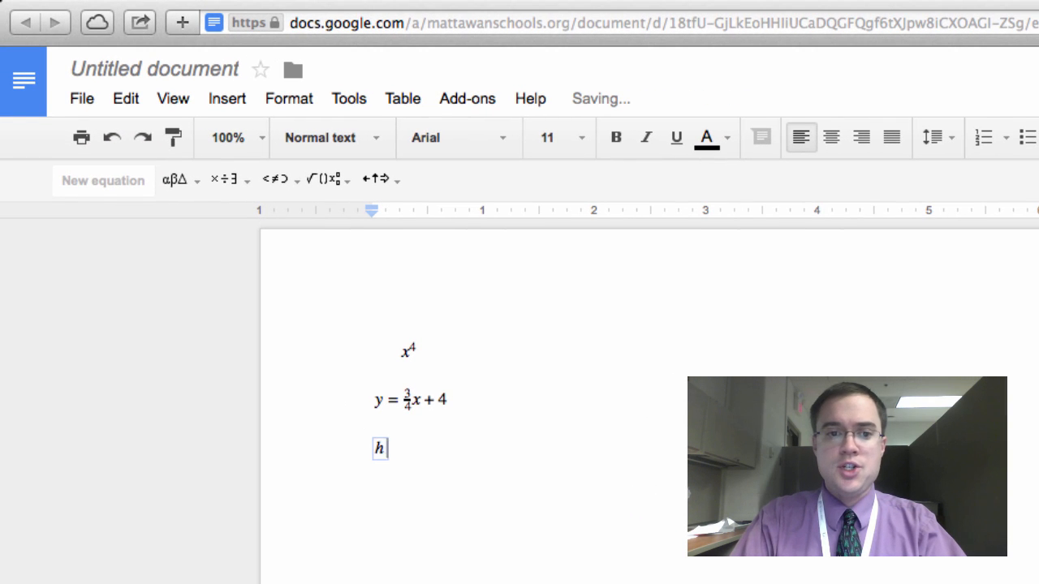
{"action": "type", "text": "(z) ="}
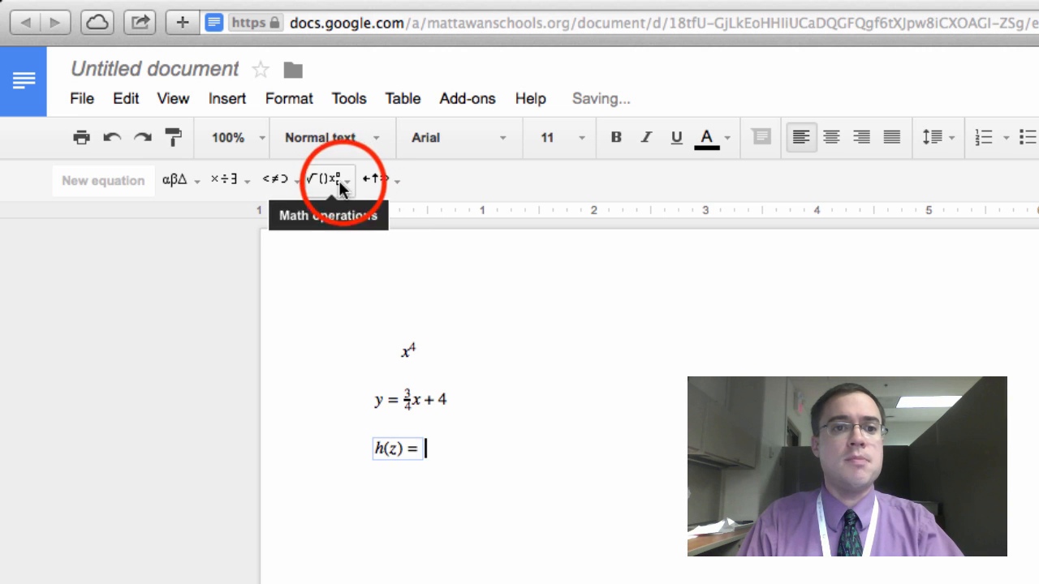
{"action": "left_click", "coordinate": [323, 180]}
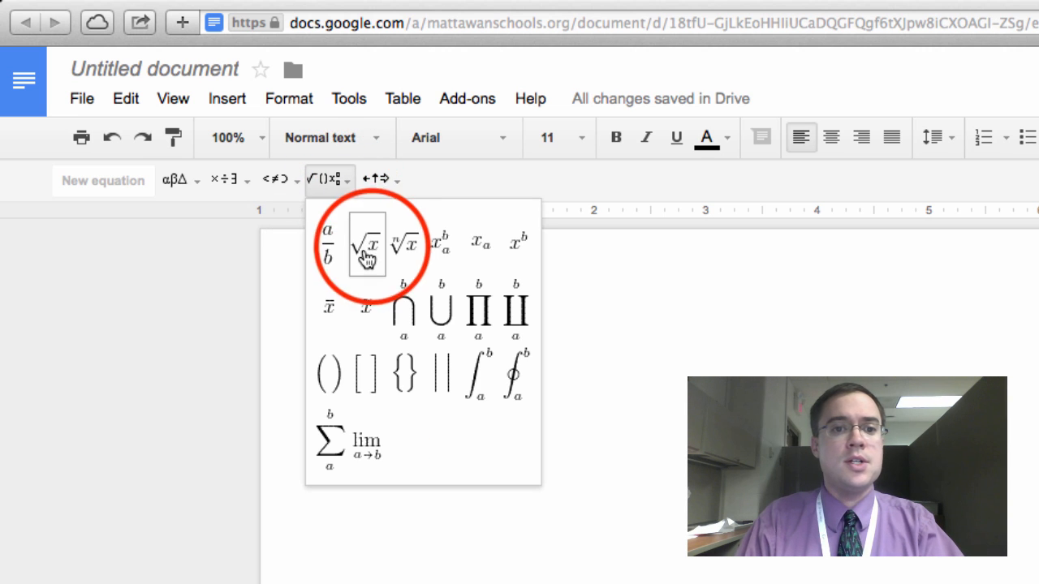
{"action": "left_click", "coordinate": [366, 245]}
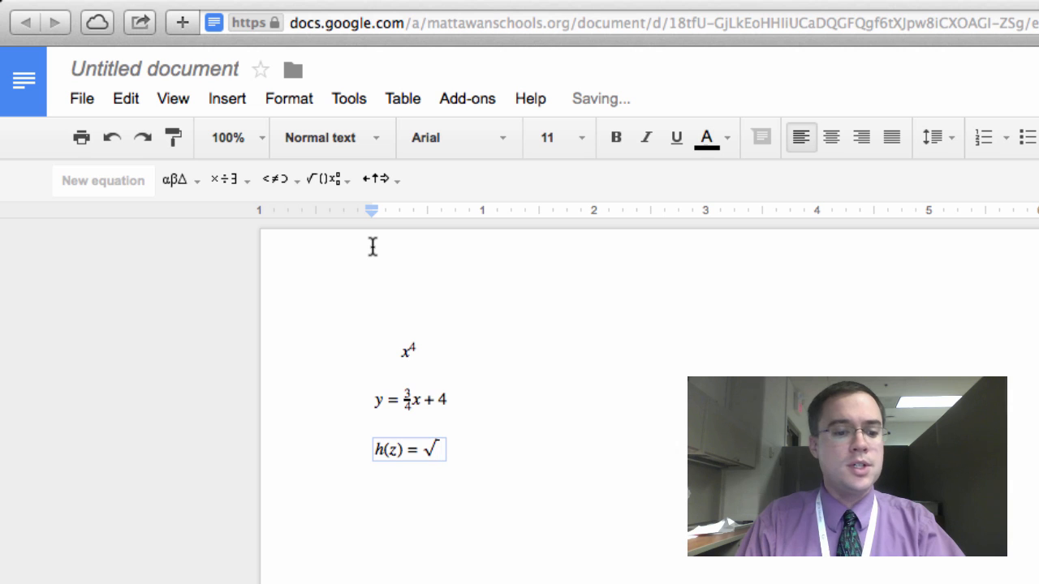
- Fill the square root with 1 − z2 to complete h(z) = √(1 − z2)
{"action": "type", "text": "1-"}
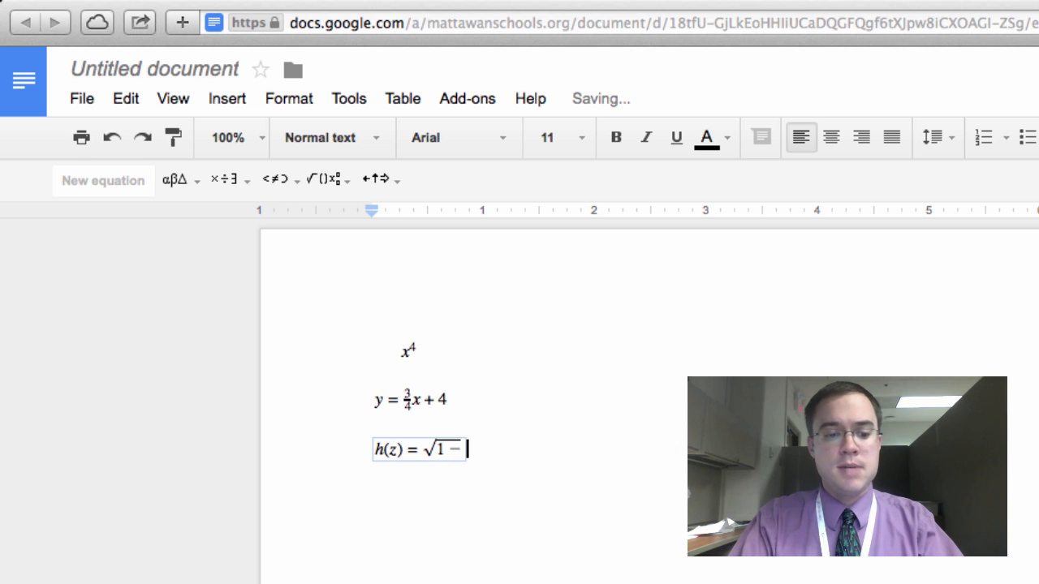
{"action": "type", "text": "z"}
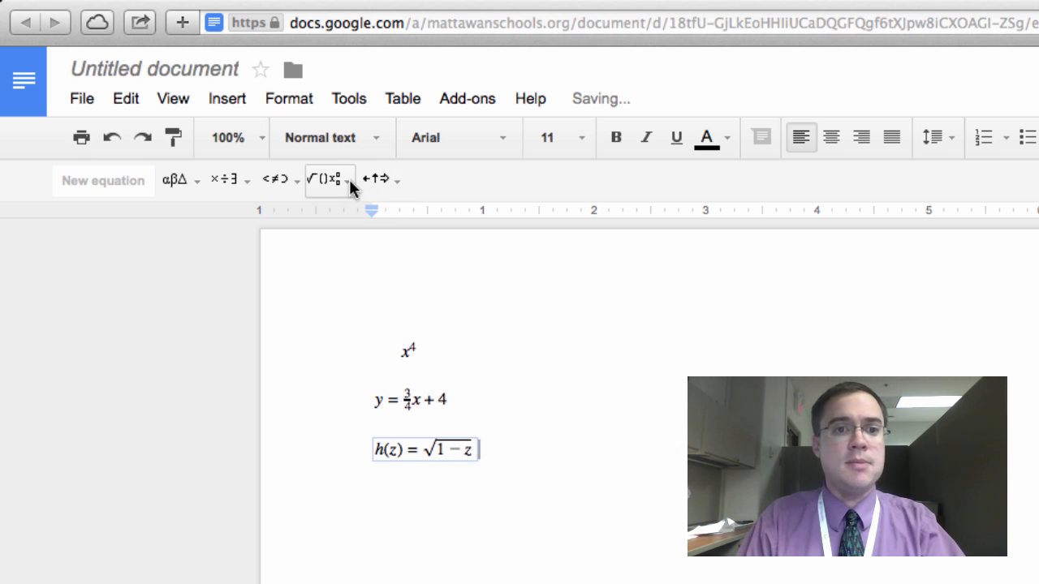
{"action": "left_click", "coordinate": [375, 180]}
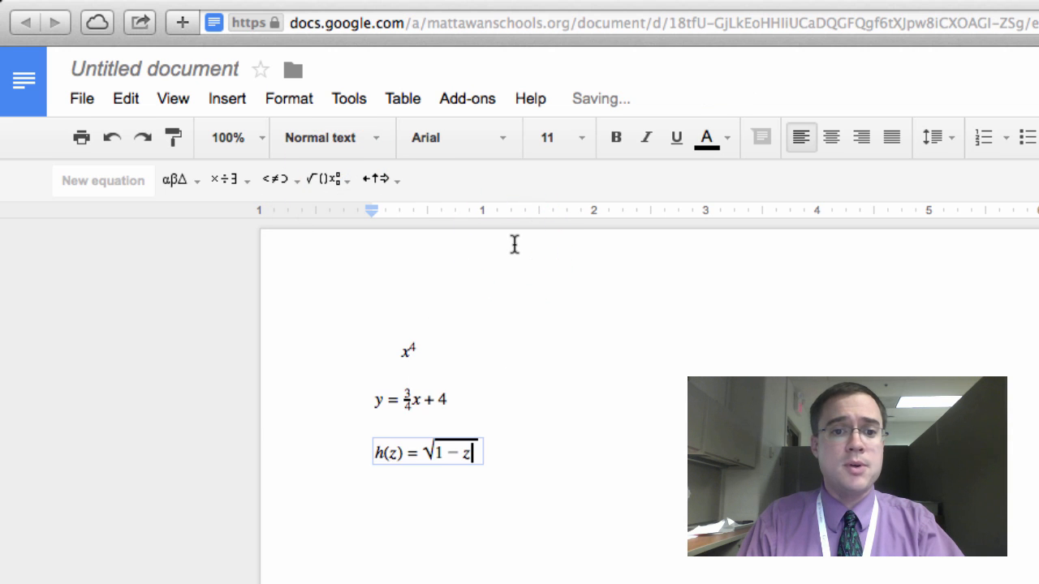
{"action": "type", "text": "2"}
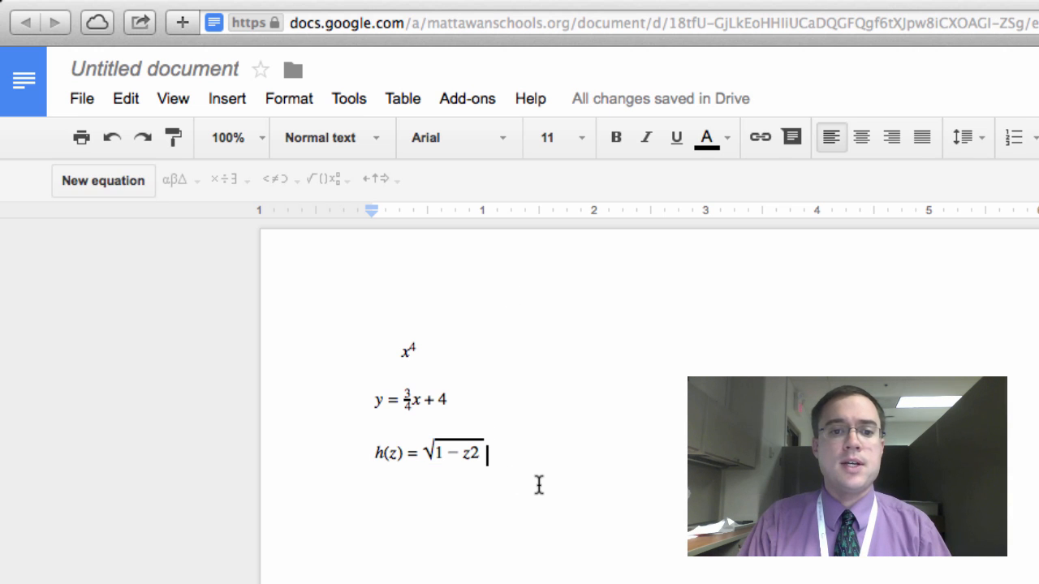
{"action": "left_click", "coordinate": [438, 453]}
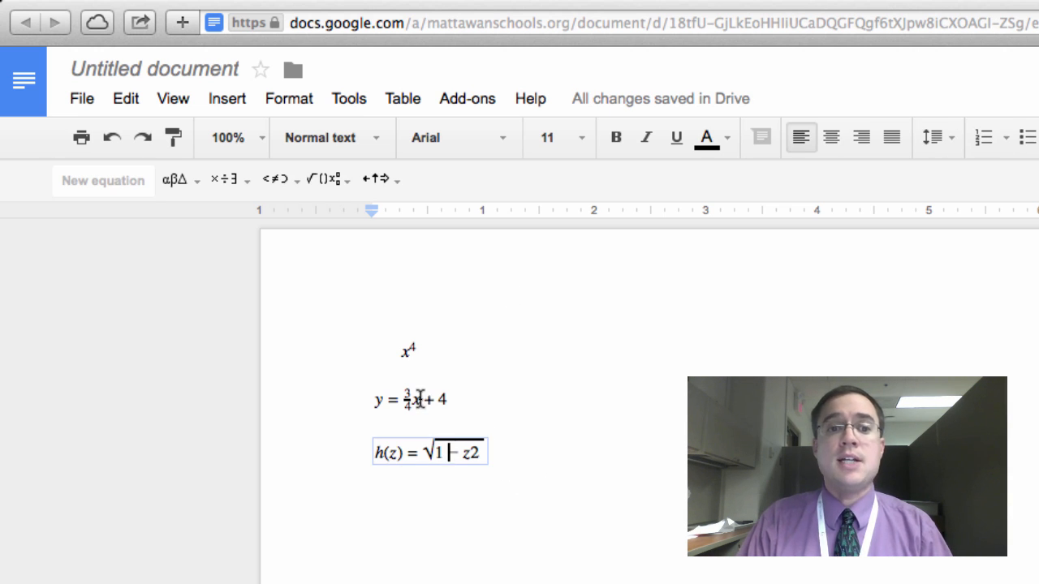
- Select the middle y = ¾x + 4 equation and delete it
{"action": "left_click", "coordinate": [422, 400]}
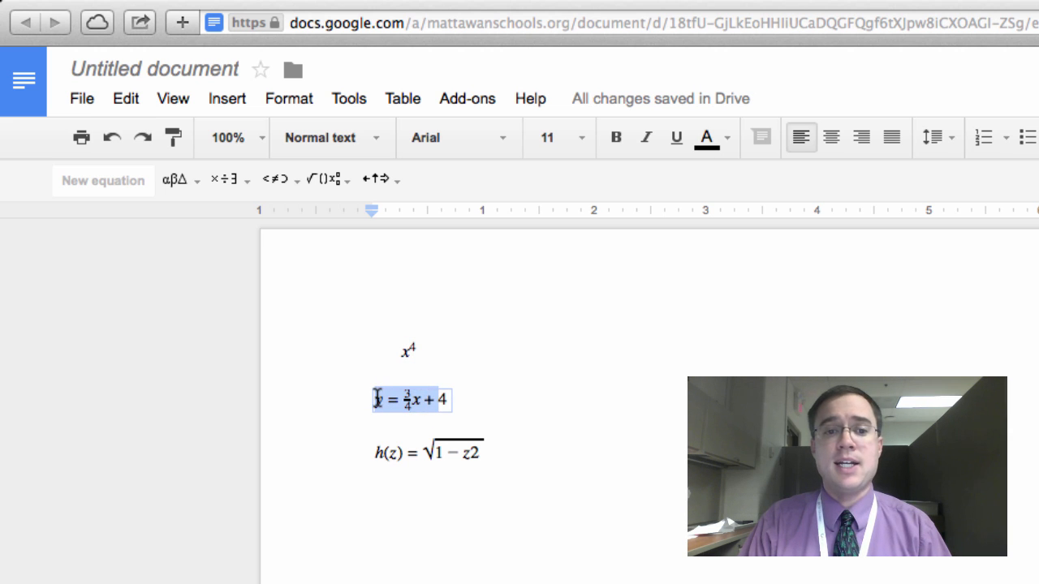
{"action": "key", "text": "Delete"}
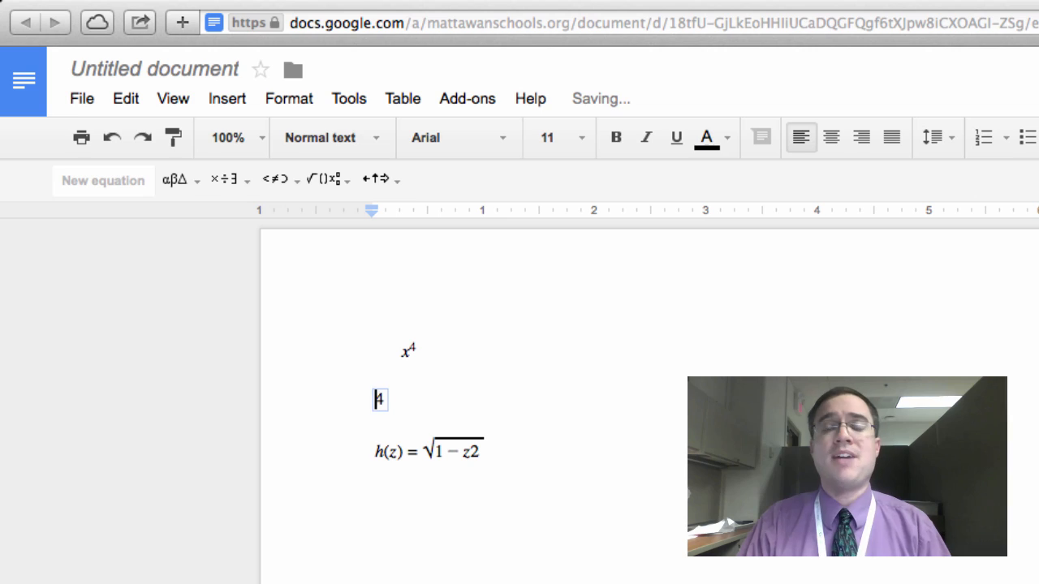